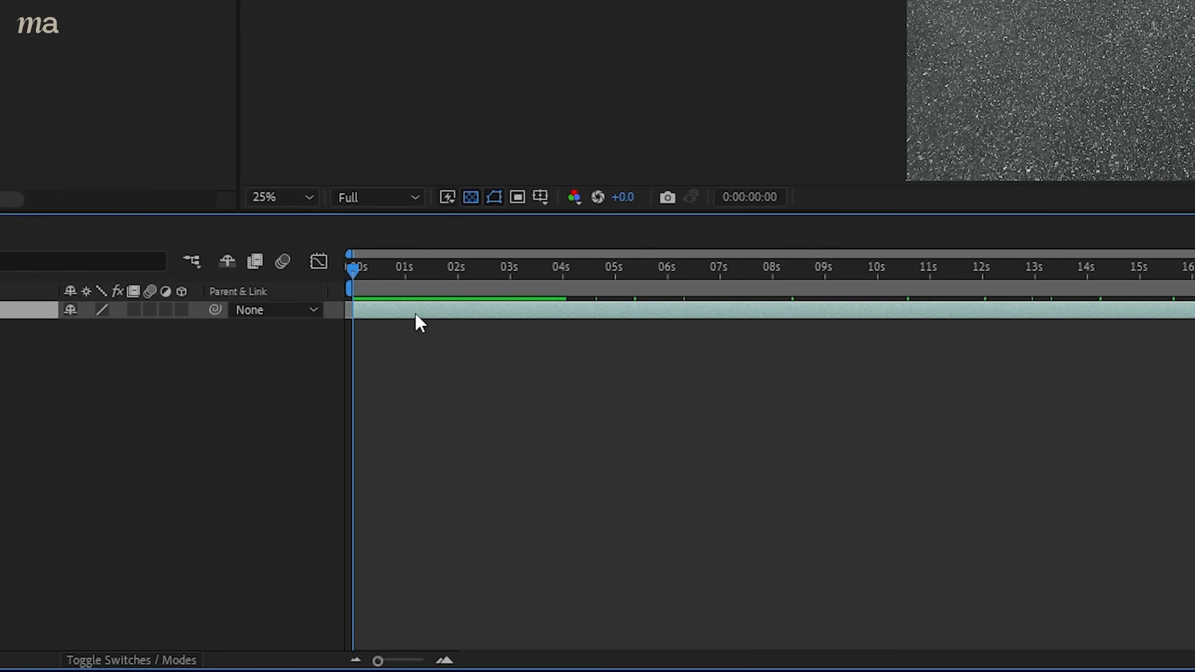
Run a Stabilize Motion track on the head and apply the finished track.
left_click(561, 307)
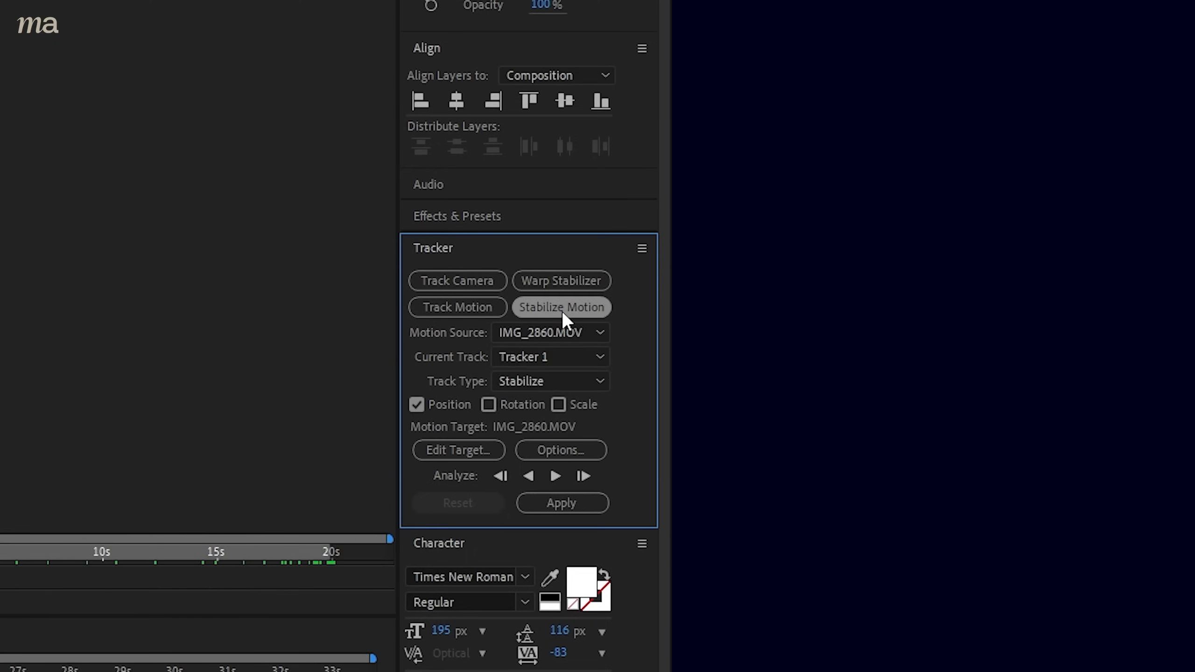
mouse_move(577, 406)
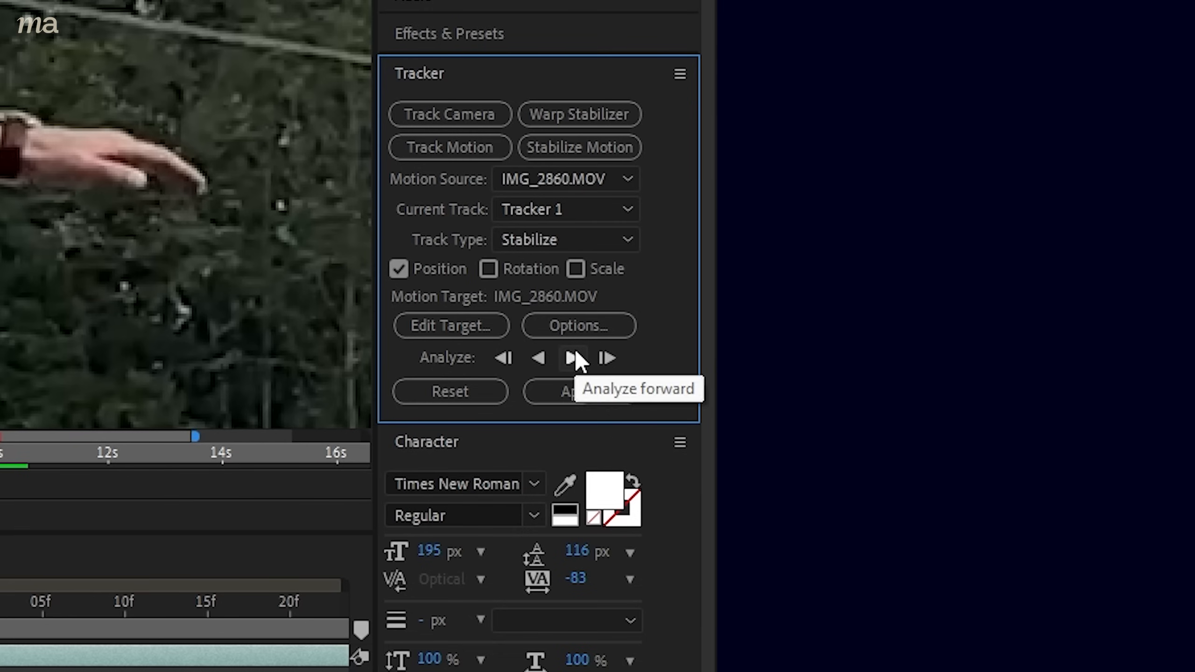
mouse_move(608, 358)
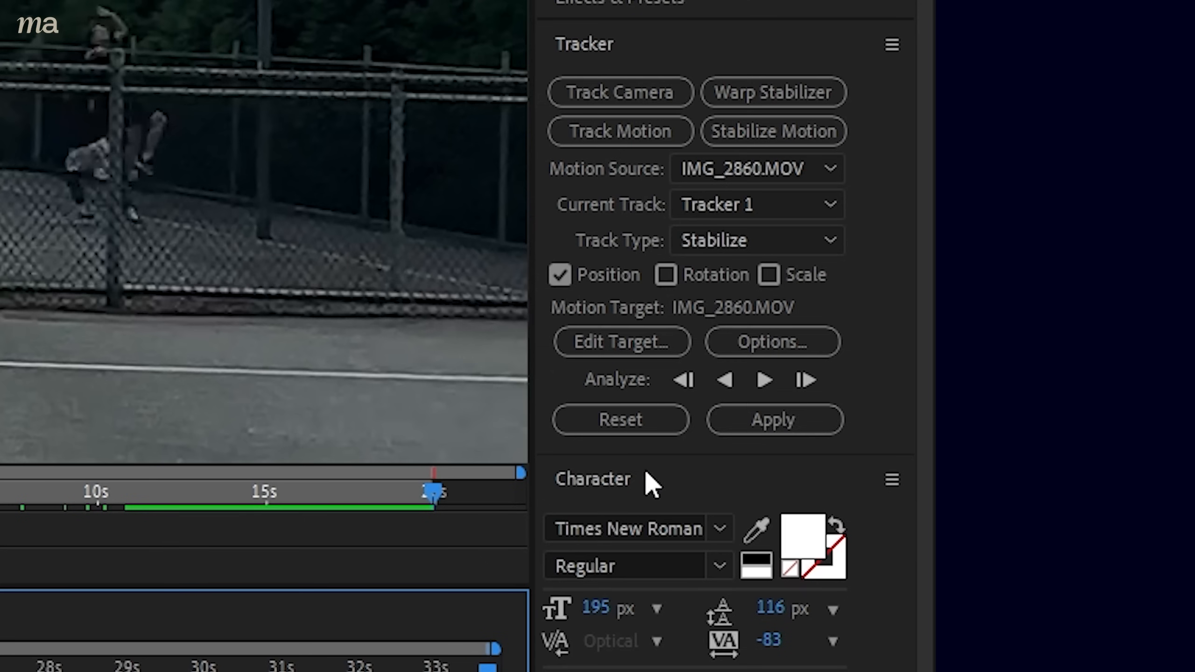
left_click(772, 420)
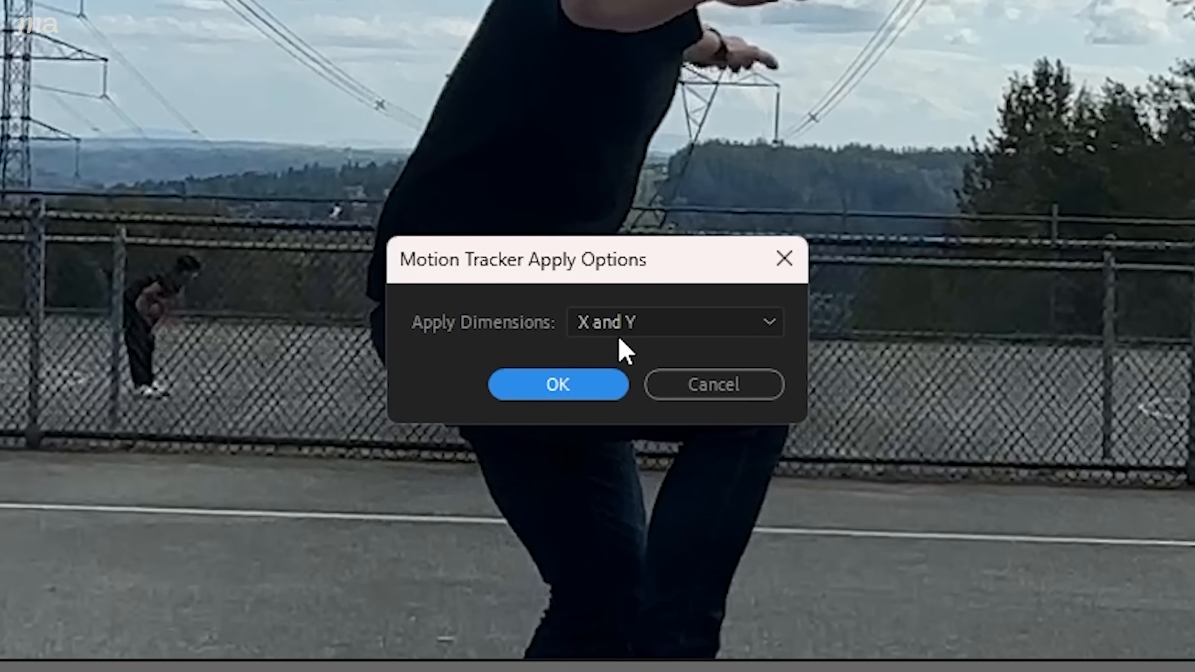
Apply the track in X and Y, then scale the layer to about 128.7%.
left_click(558, 384)
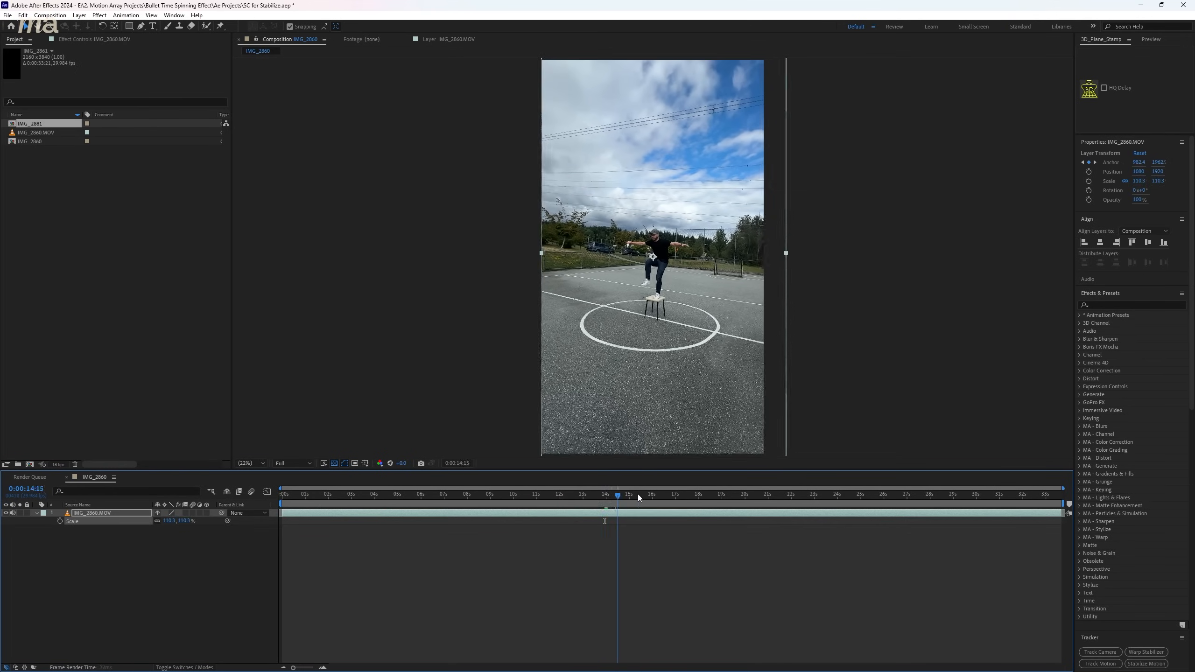
left_click(695, 495)
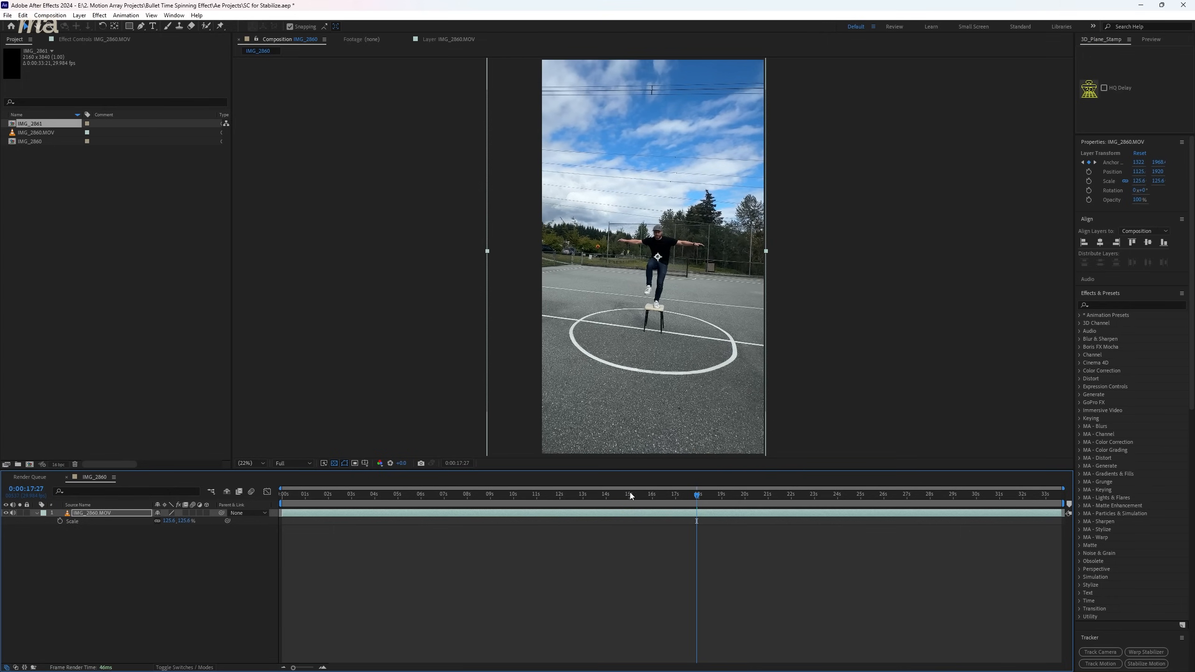
Pre-compose the layer with Move all attributes and enable Time Remapping on it.
right_click(107, 513)
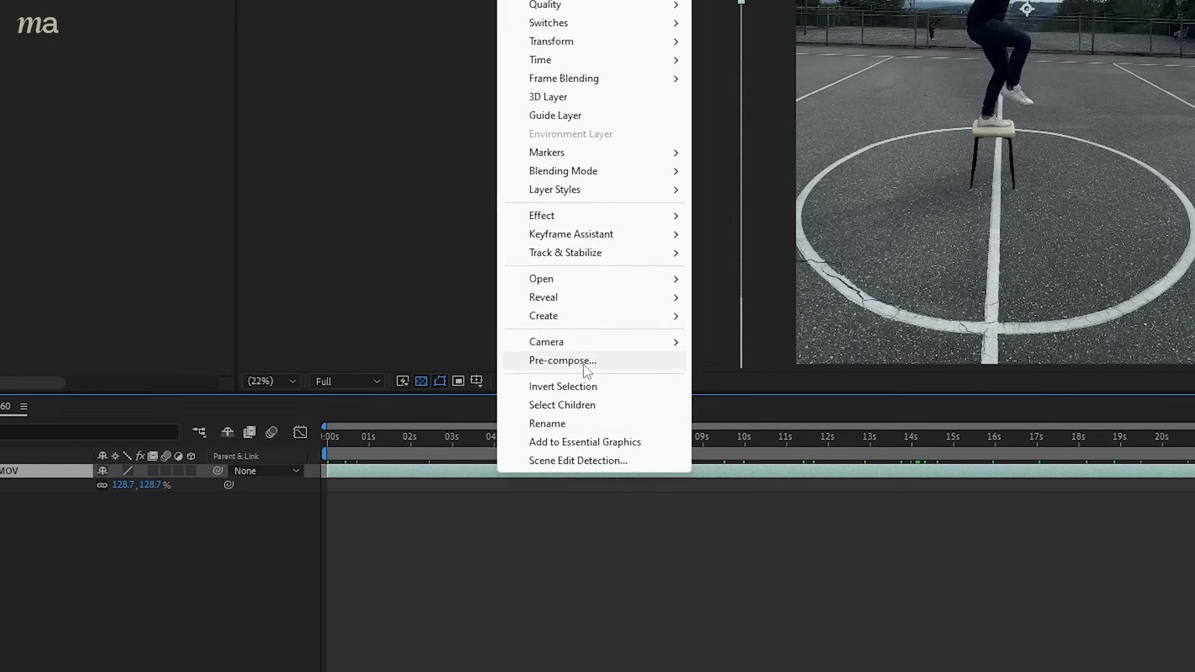
left_click(562, 360)
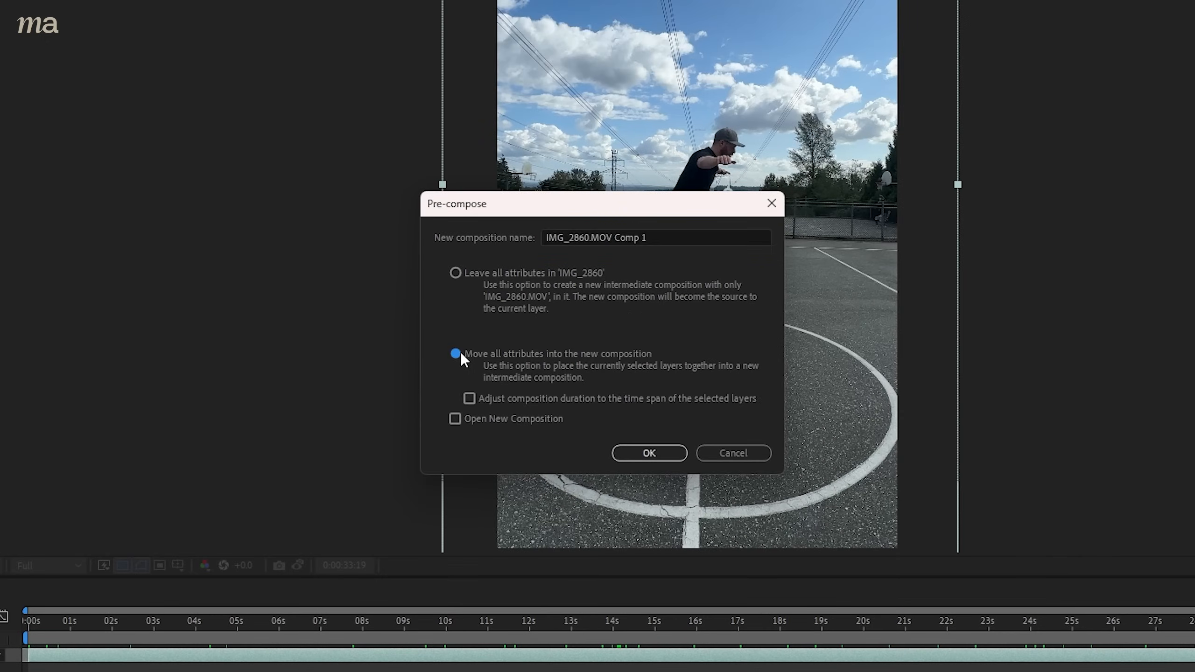
left_click(649, 453)
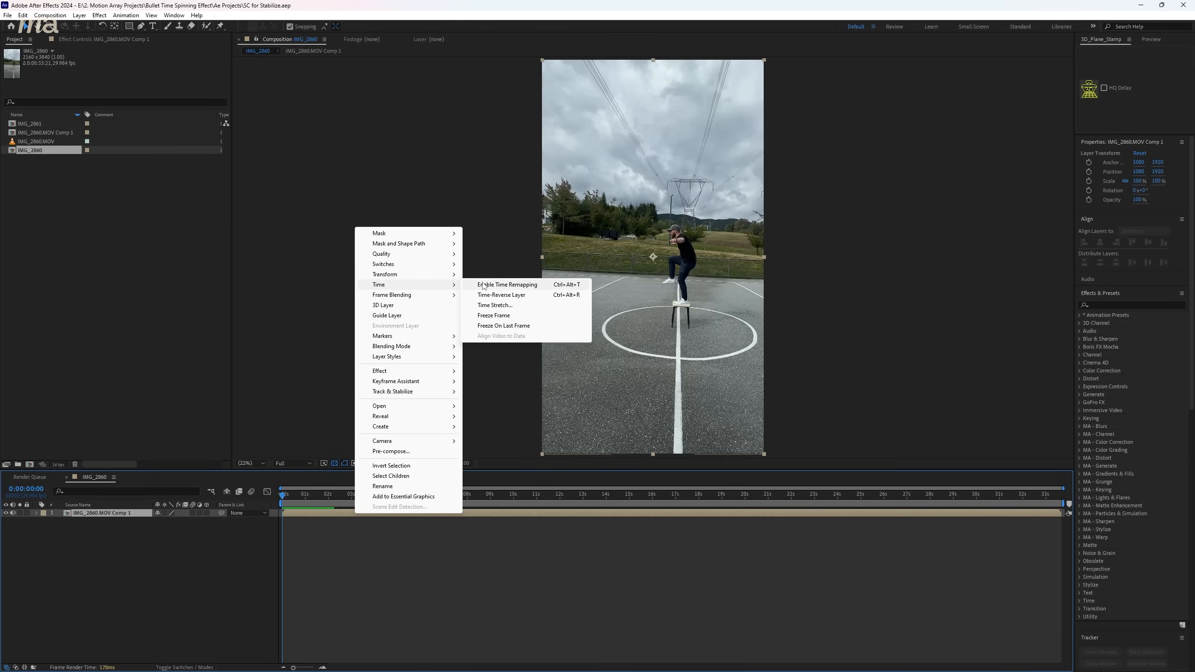
left_click(505, 284)
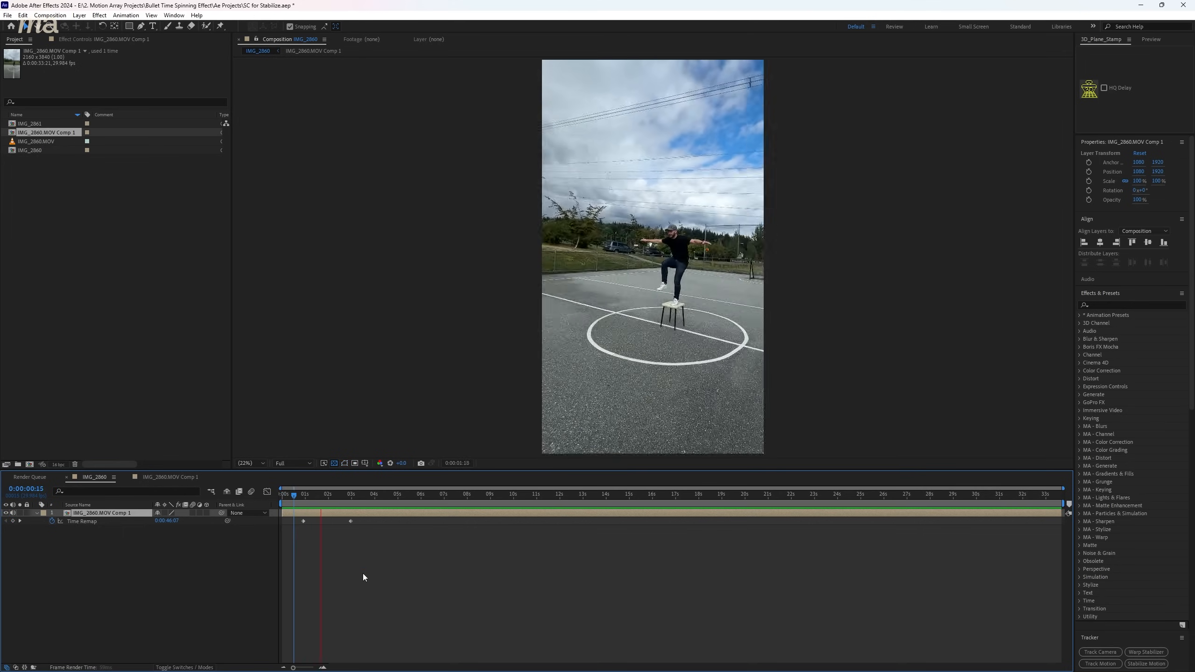
right_click(351, 521)
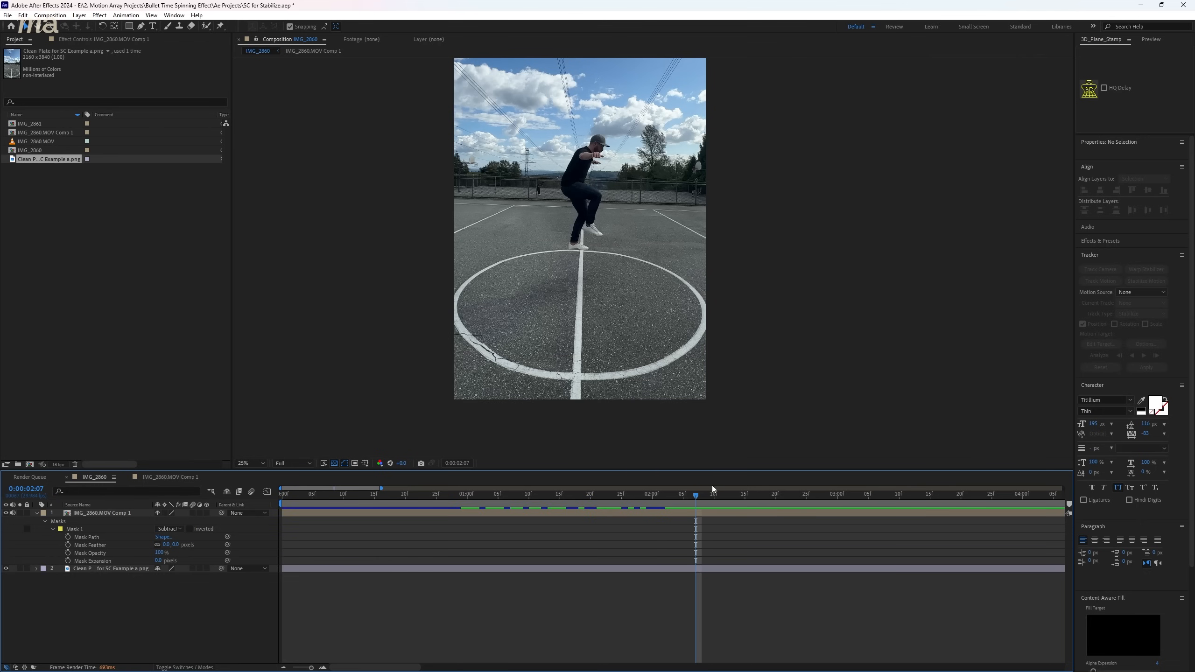
left_click(373, 494)
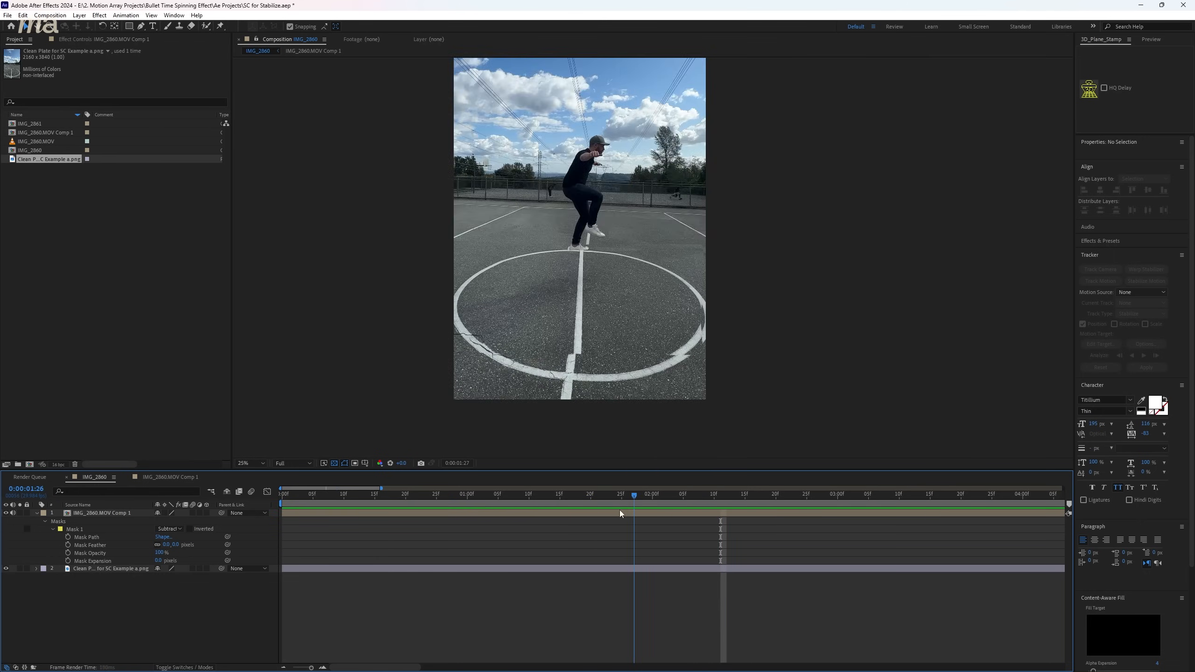
left_click(569, 329)
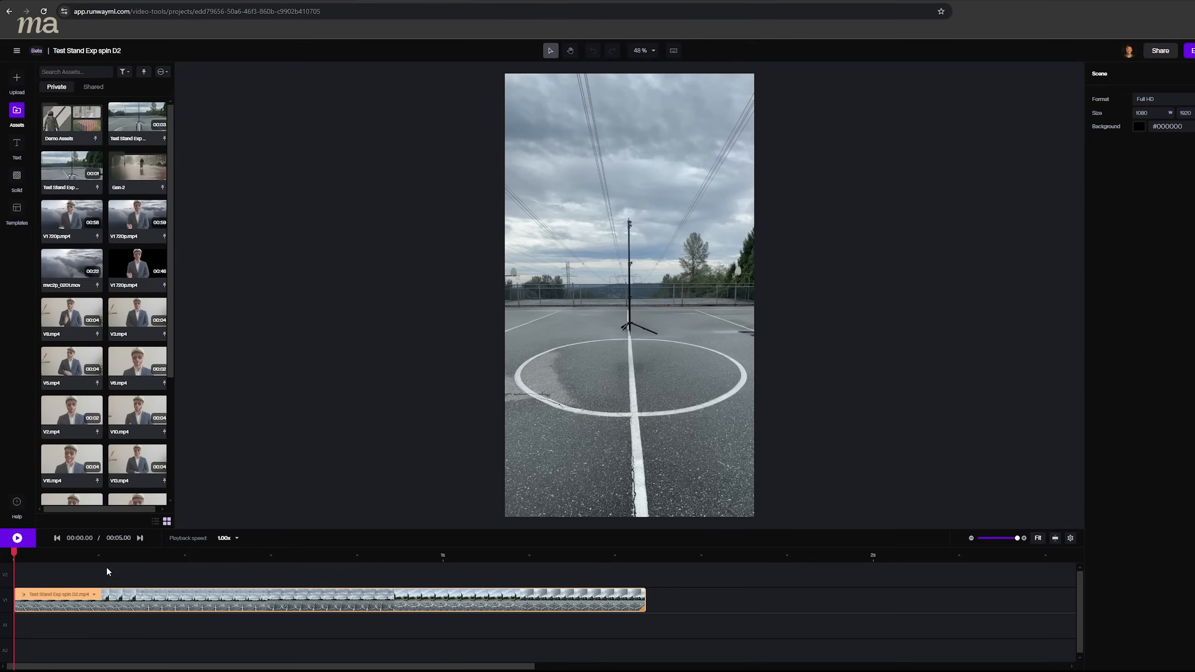
Preview the Test Stand Exp spin D2 clip with the person removed.
left_click(17, 538)
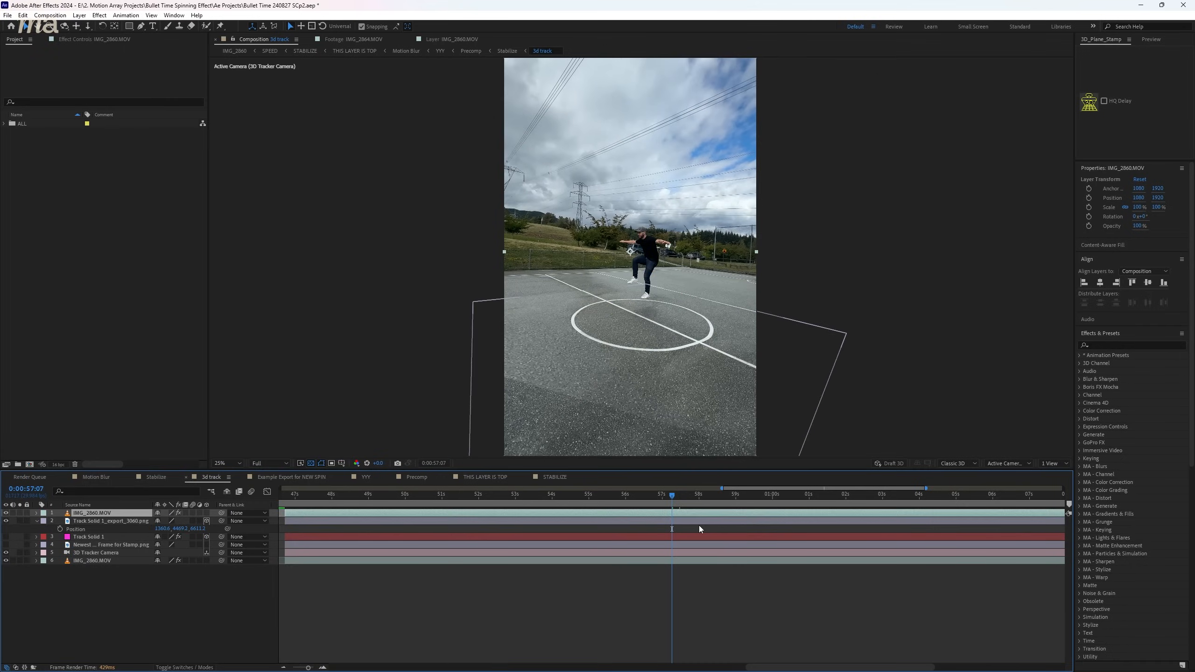
Pre-compose the 3d track layer in the Track Camera comp, leaving all attributes.
left_click(878, 495)
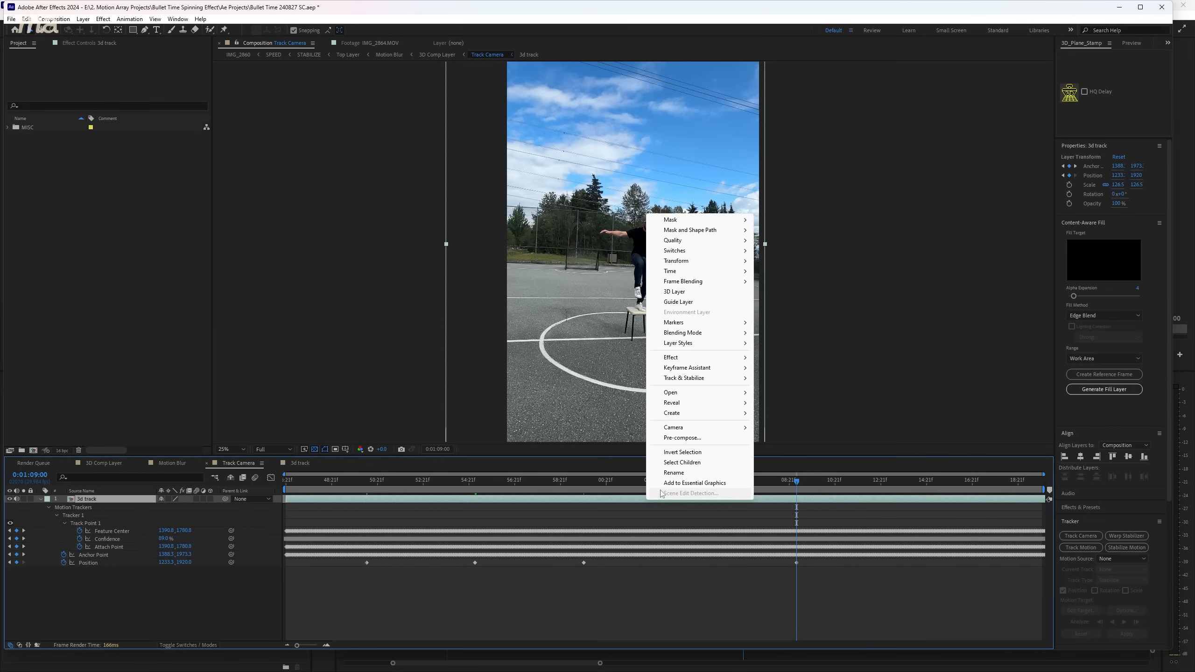
left_click(682, 438)
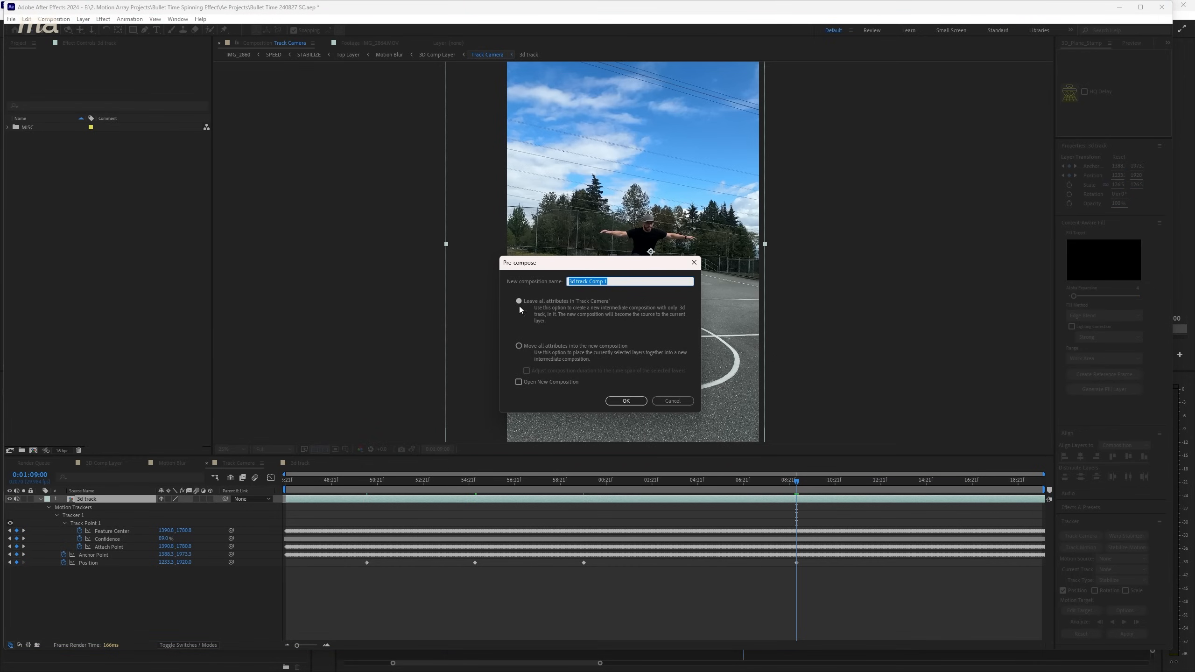
left_click(626, 401)
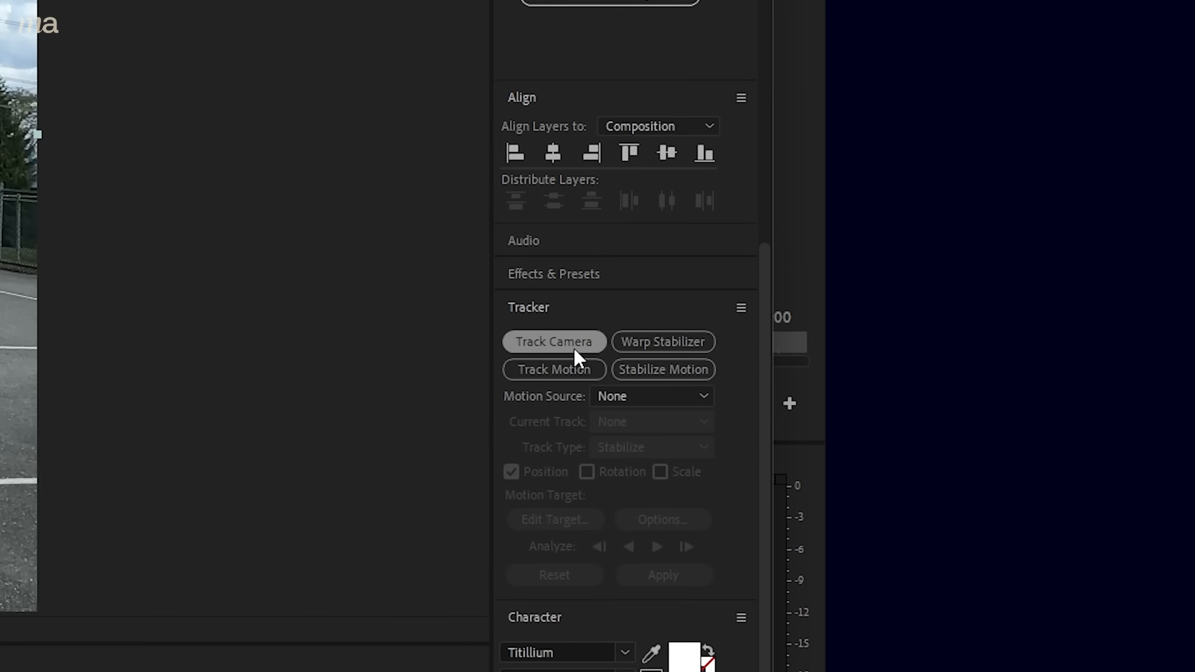
Start a 3D camera track and create a ground solid and camera from track points.
left_click(554, 341)
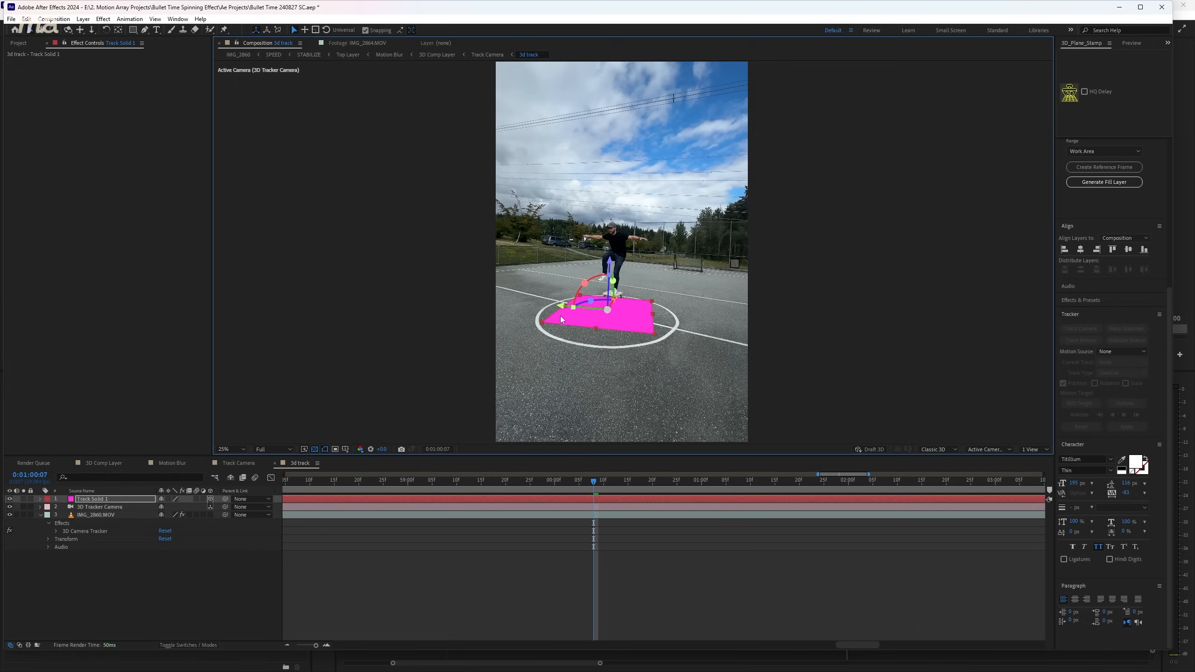
type("grid")
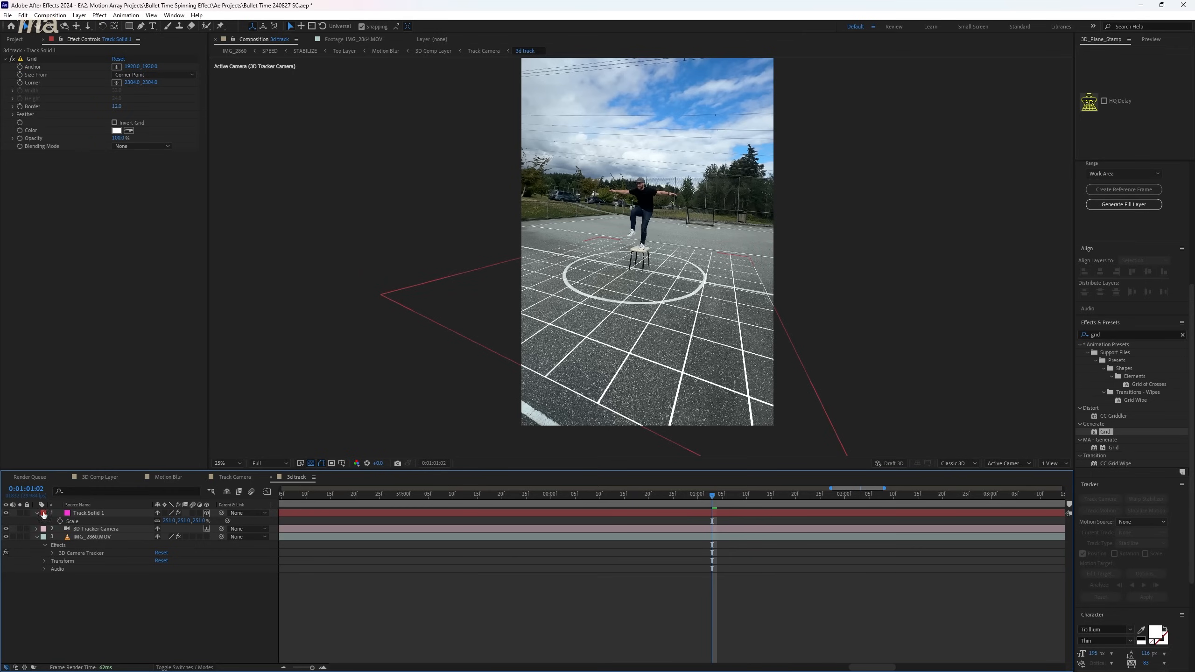
Save the current frame to file with Photoshop Sequence as the output format.
left_click(49, 15)
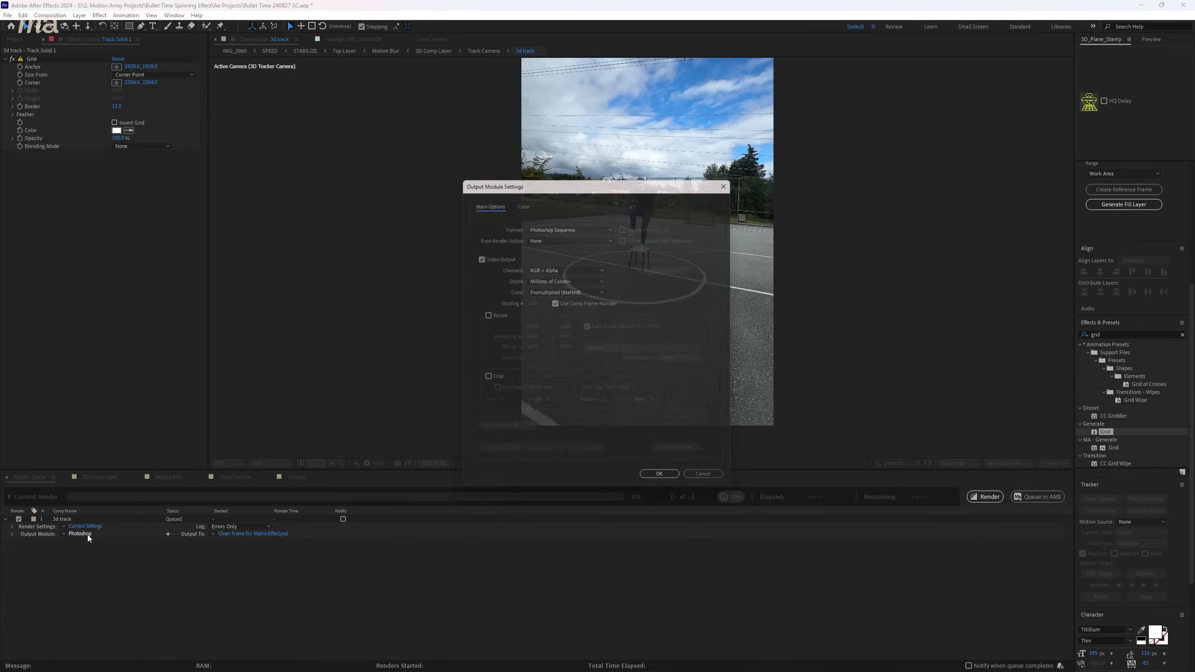
left_click(571, 230)
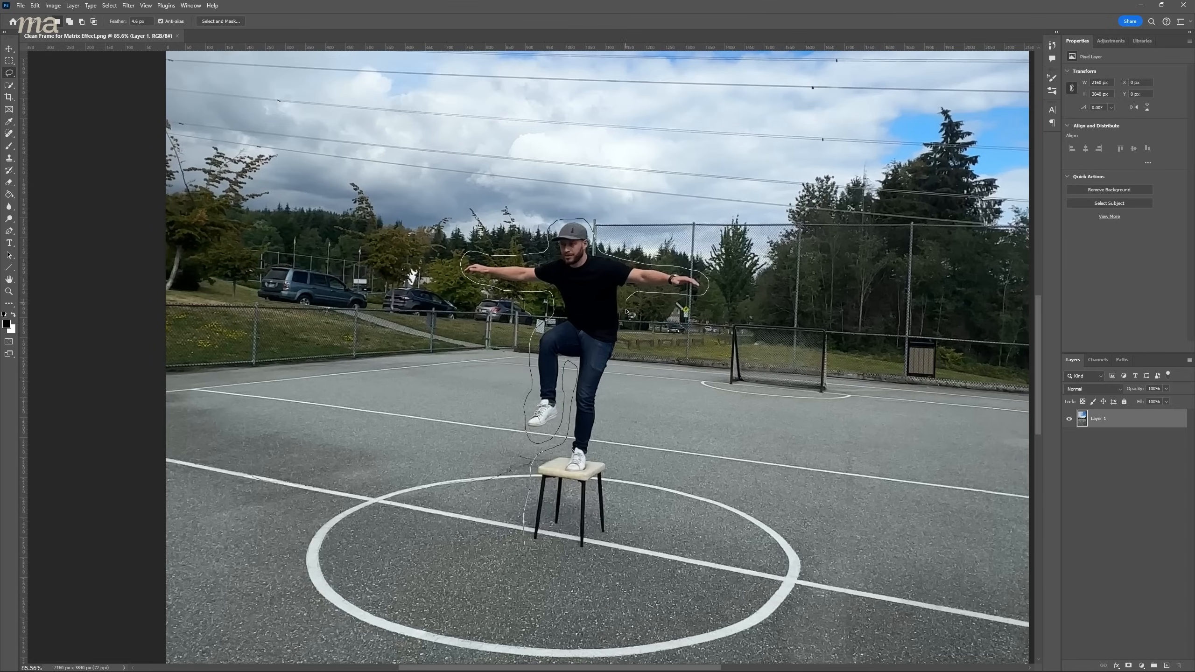
Lasso-select the person on the exported court PSD for removal.
left_click(1165, 119)
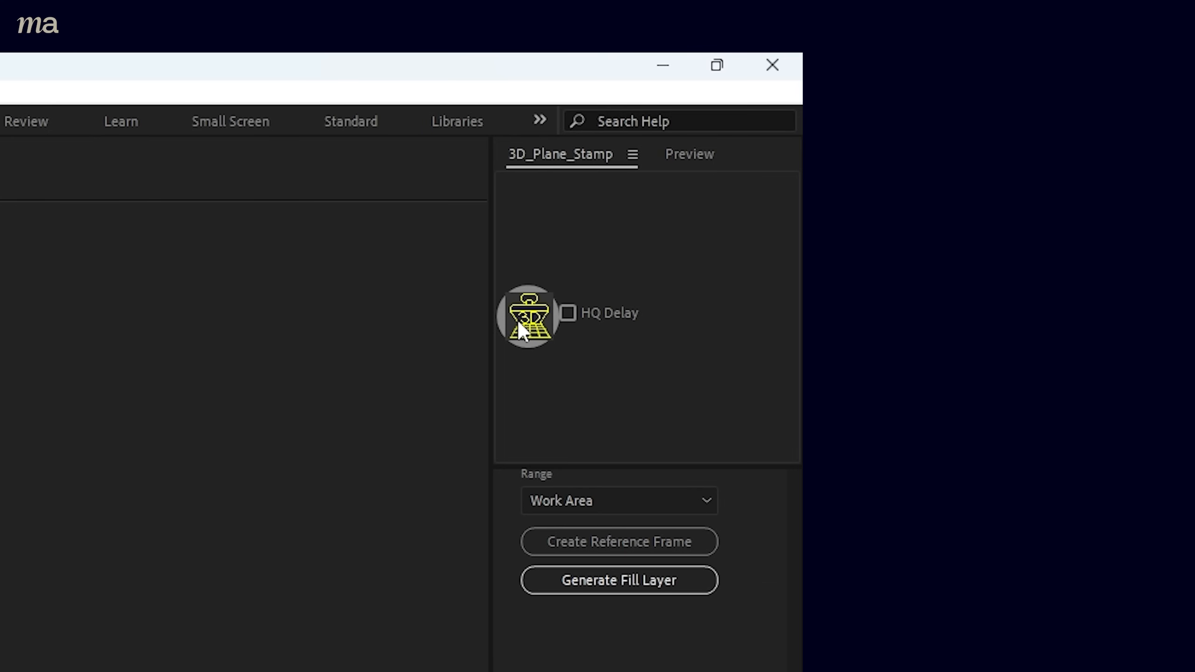
Stamp the clean frame onto the tracked solid with 3D_Plane_Stamp and show the footage layer.
left_click(715, 65)
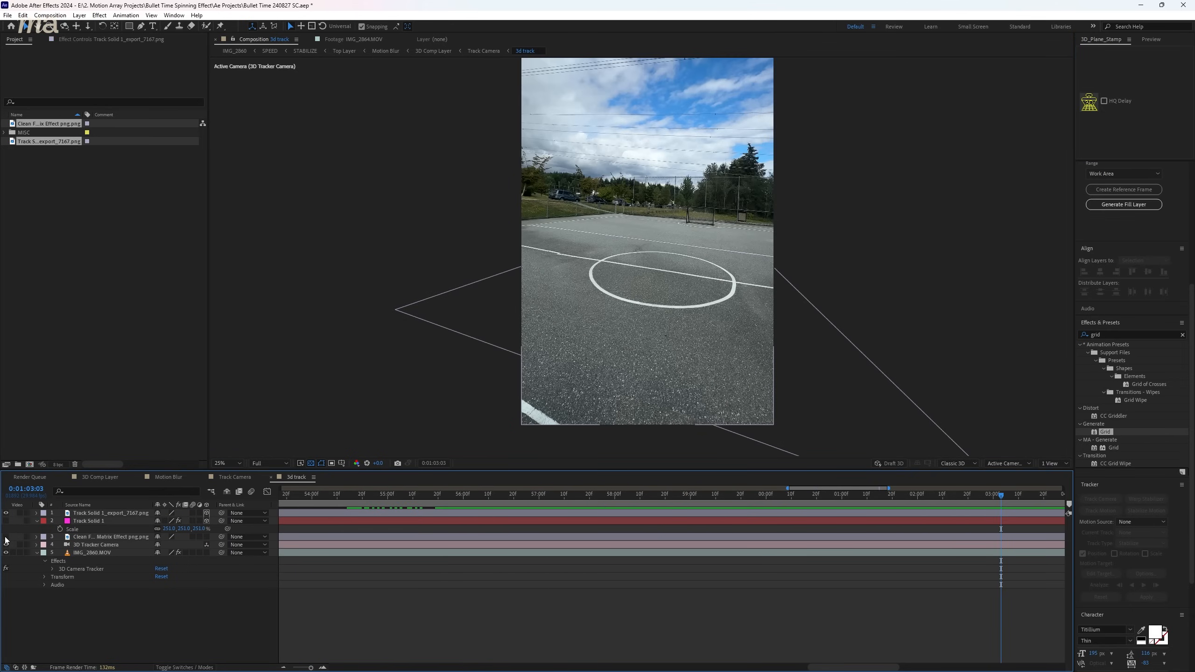
left_click(845, 494)
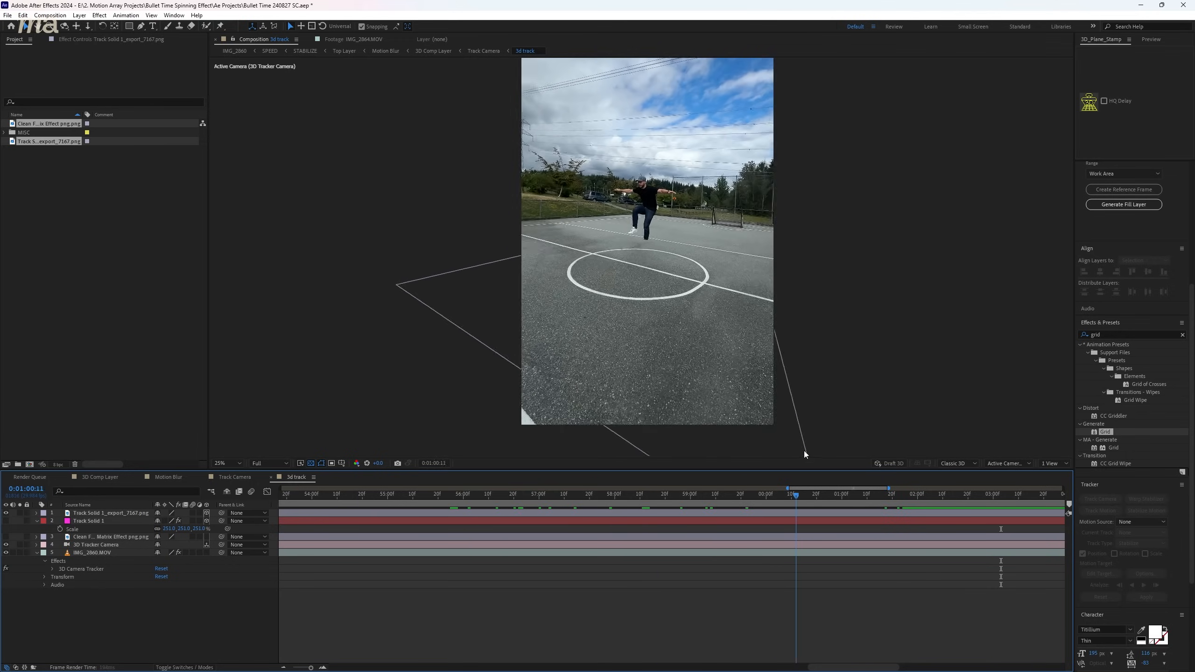
left_click(972, 494)
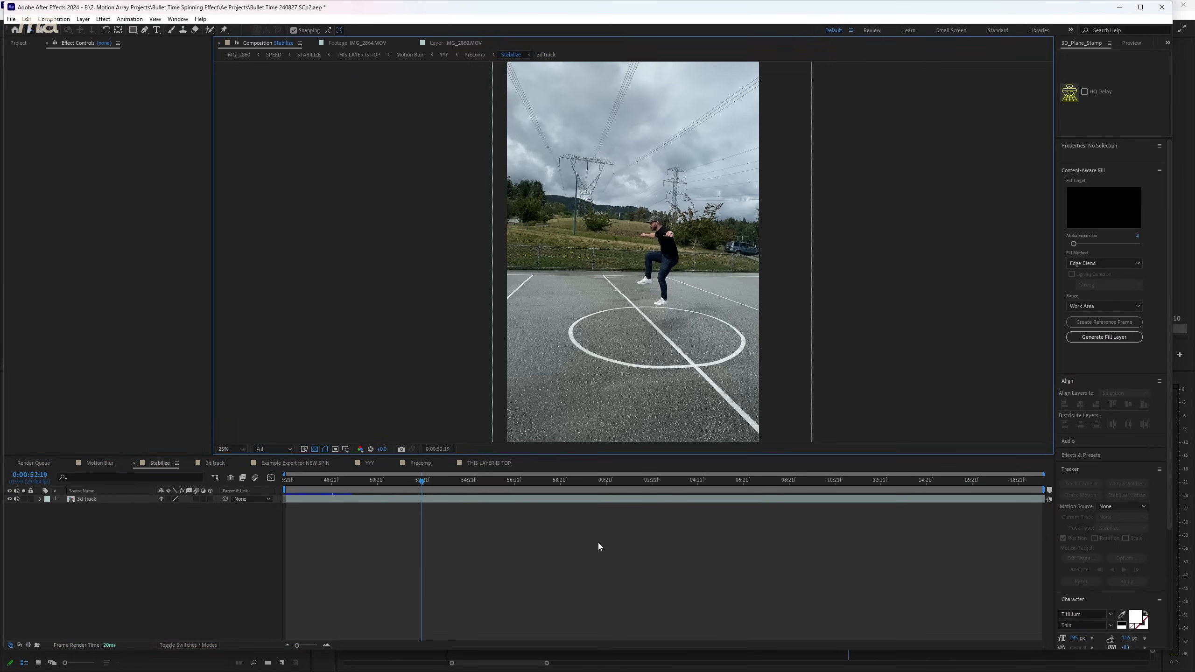
Switch to the Motion Blur composition holding the nested Precomp layer.
left_click(99, 464)
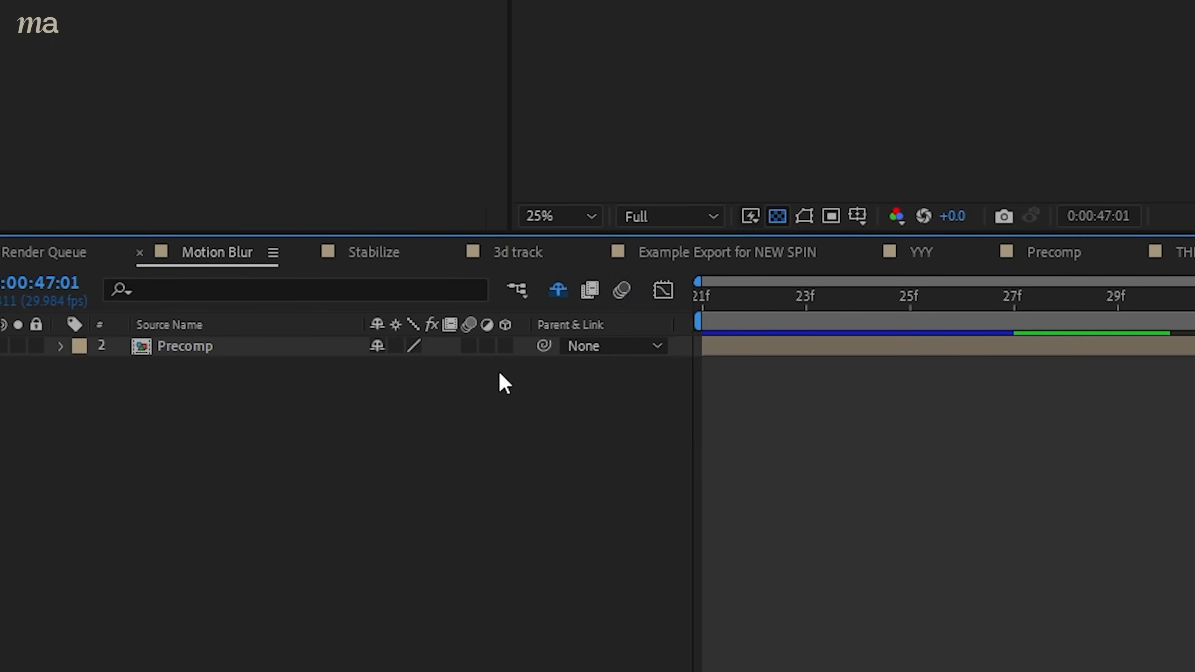
Apply Pixel Motion Blur with manual shutter, higher Shutter Samples and Vector Detail, and preview a later frame.
type("p")
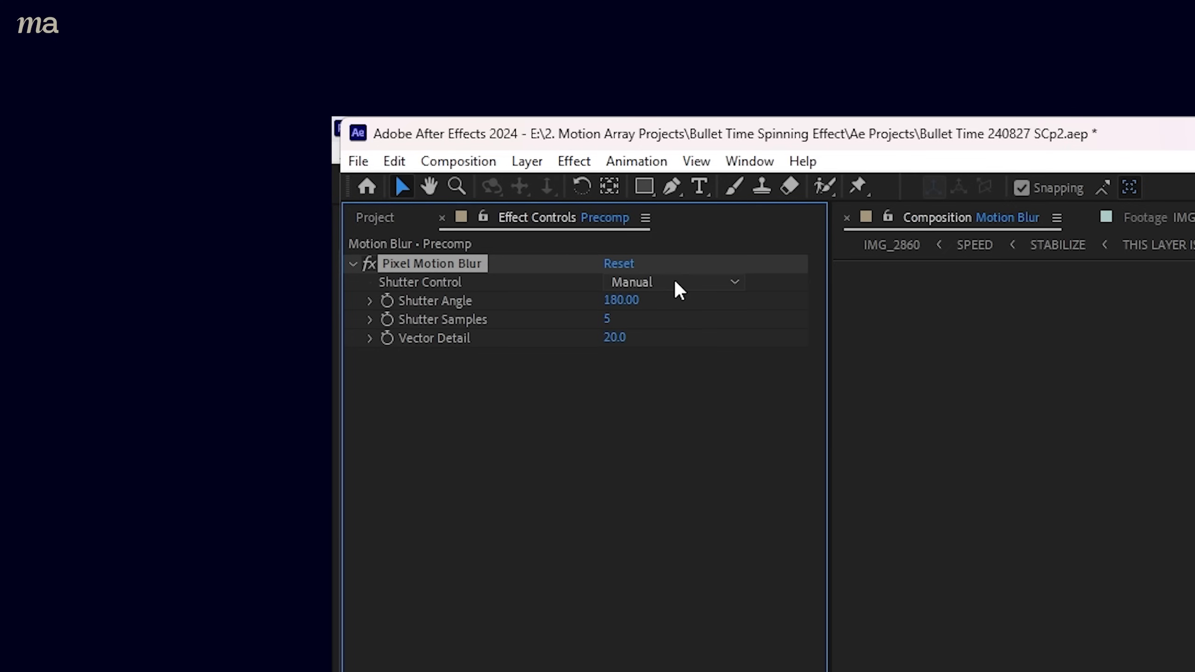
double_click(620, 318)
type("15")
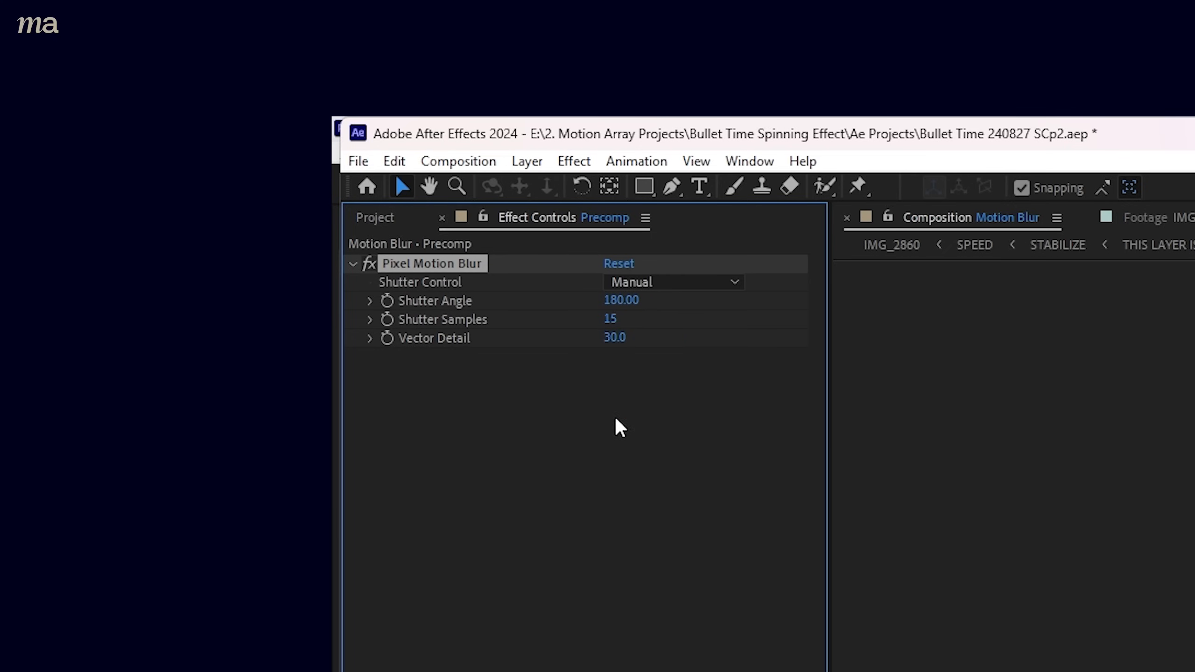
left_click(370, 301)
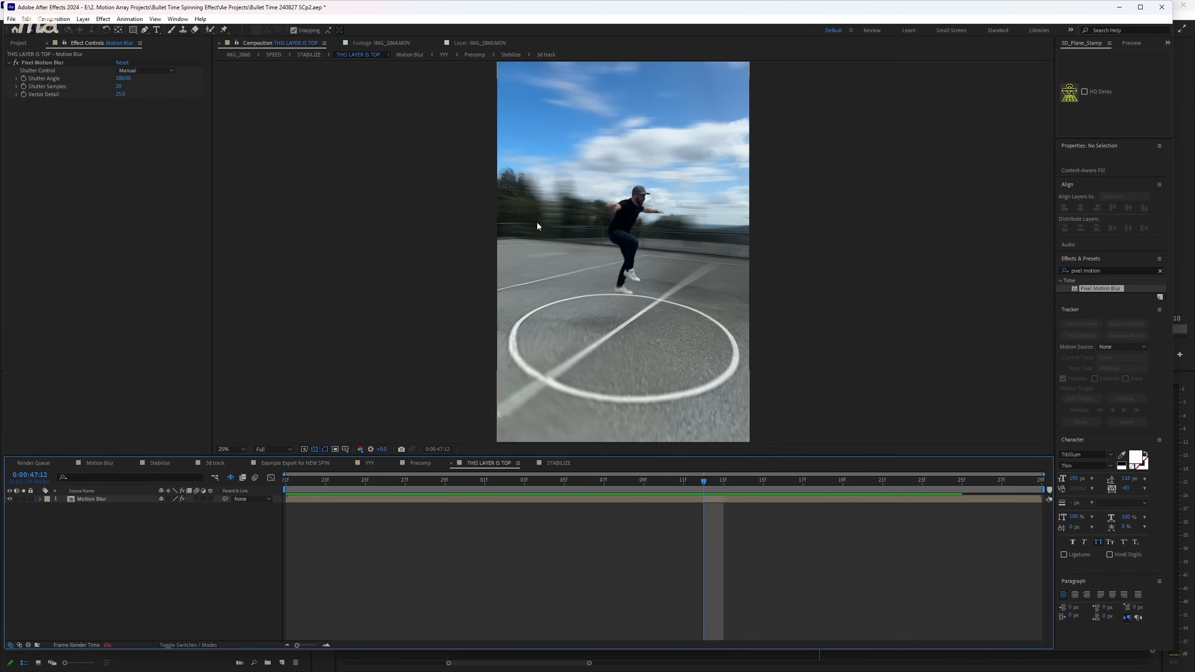
left_click(762, 480)
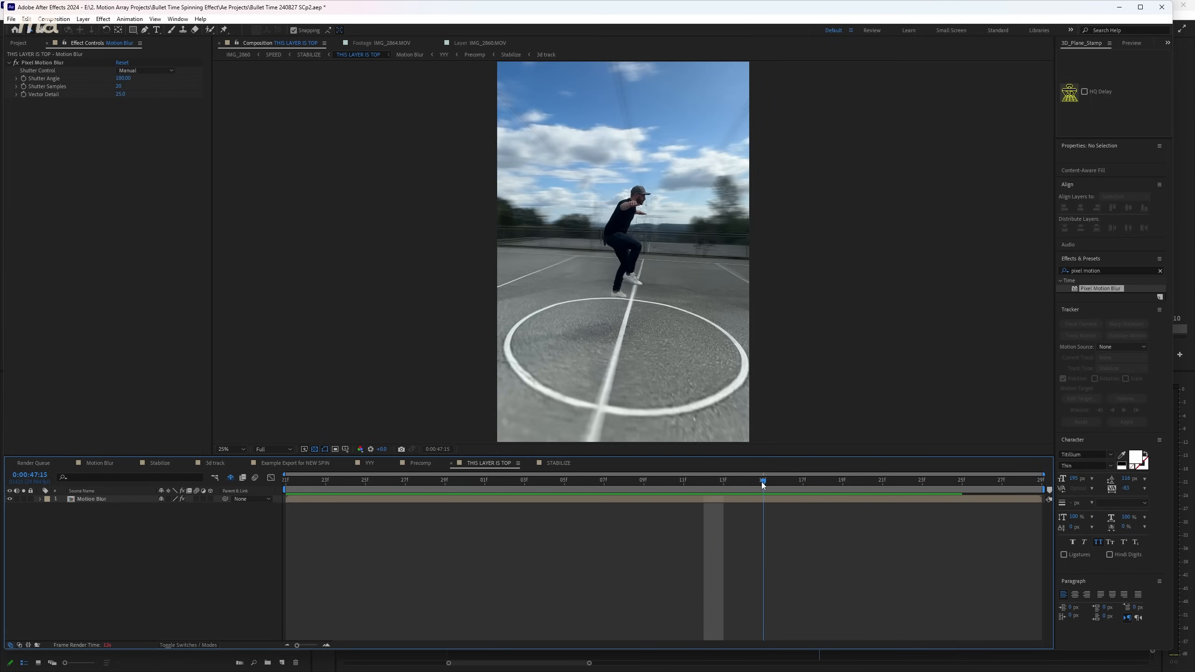
Search the Effects & Presets panel for 'film grain' to locate the grain preset.
type("film grain")
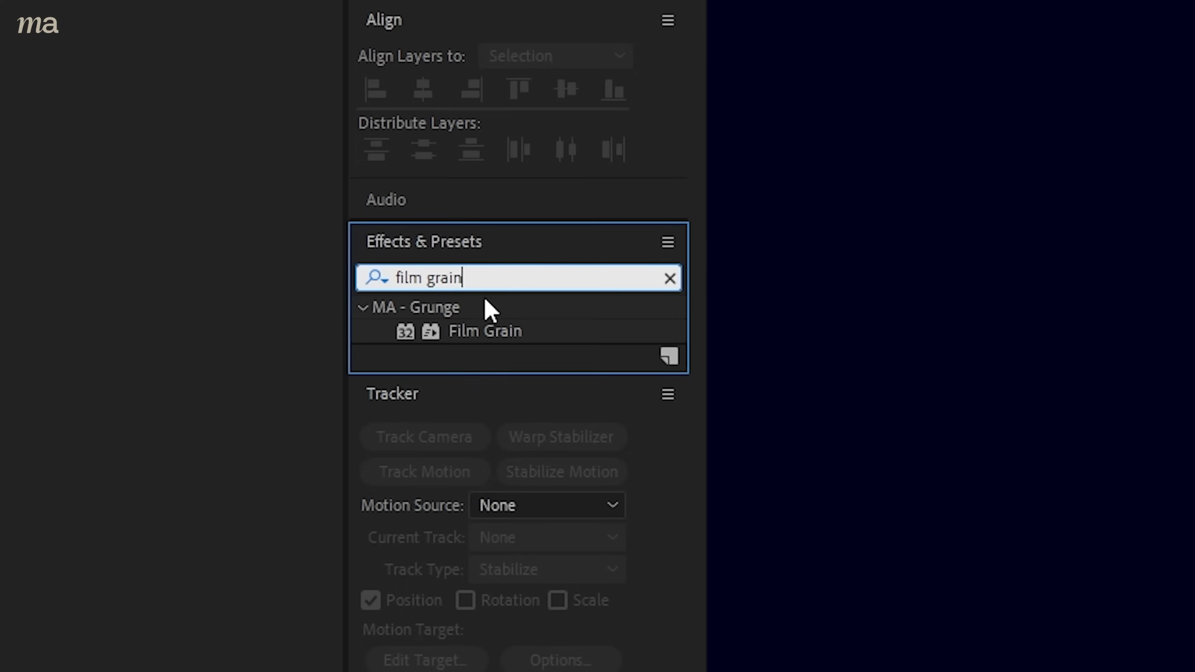